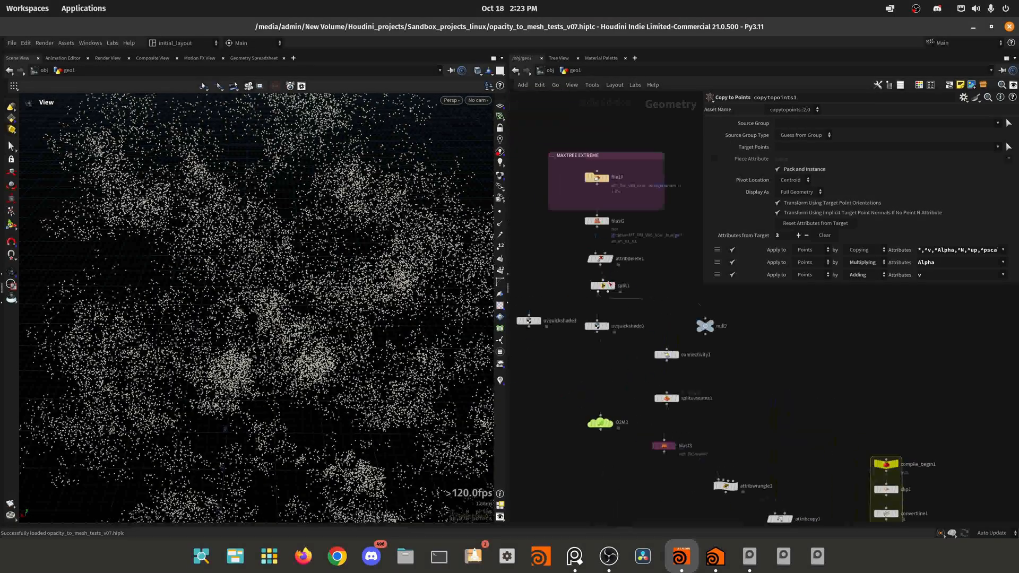
- Display connectivity1 to colour each tree leaf piece separately, then close its info panel
click(597, 220)
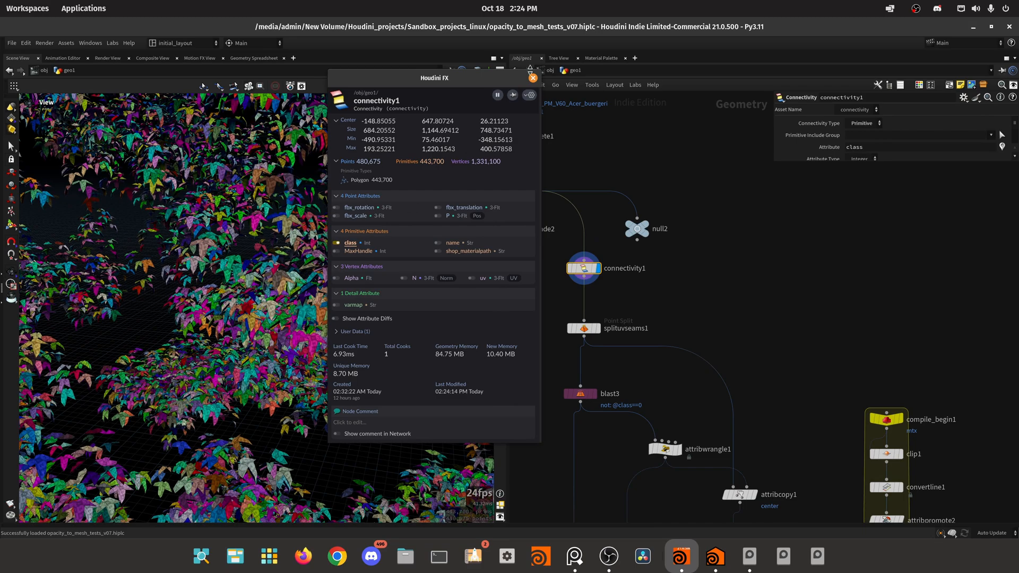
click(532, 78)
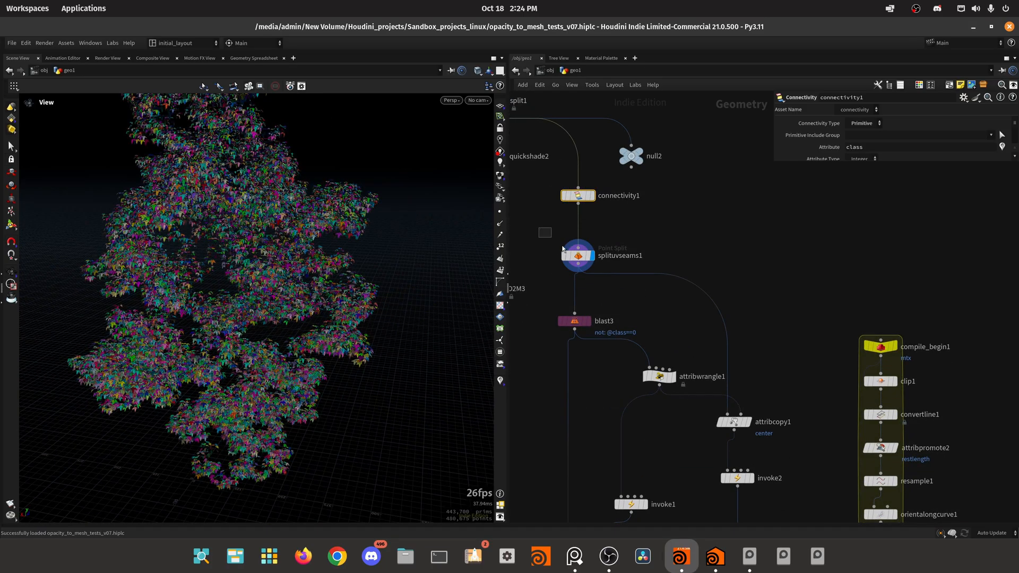
- Show the splituvseams1 leaf's UV layout in the UV View over the checker grid
click(577, 255)
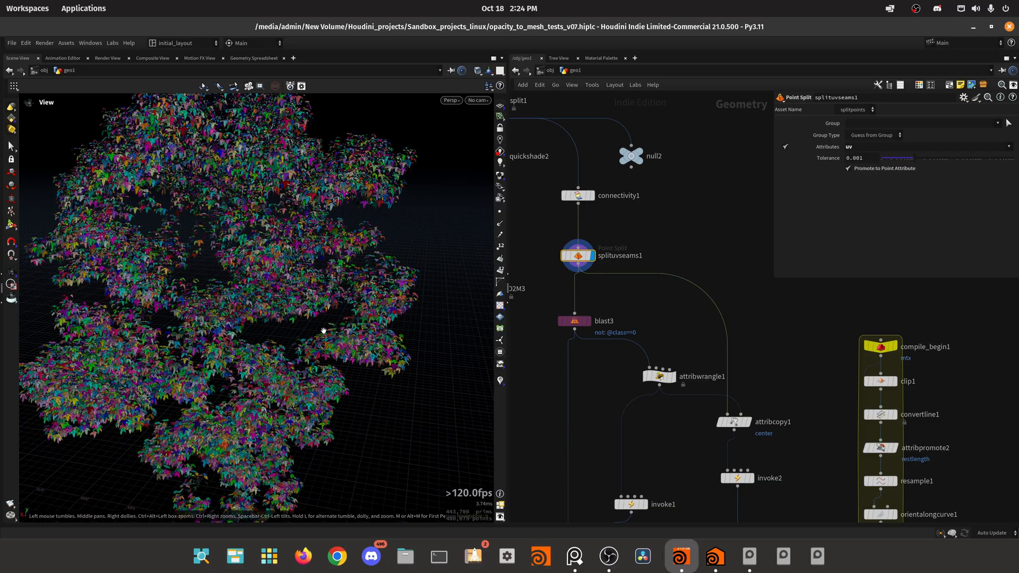
click(443, 99)
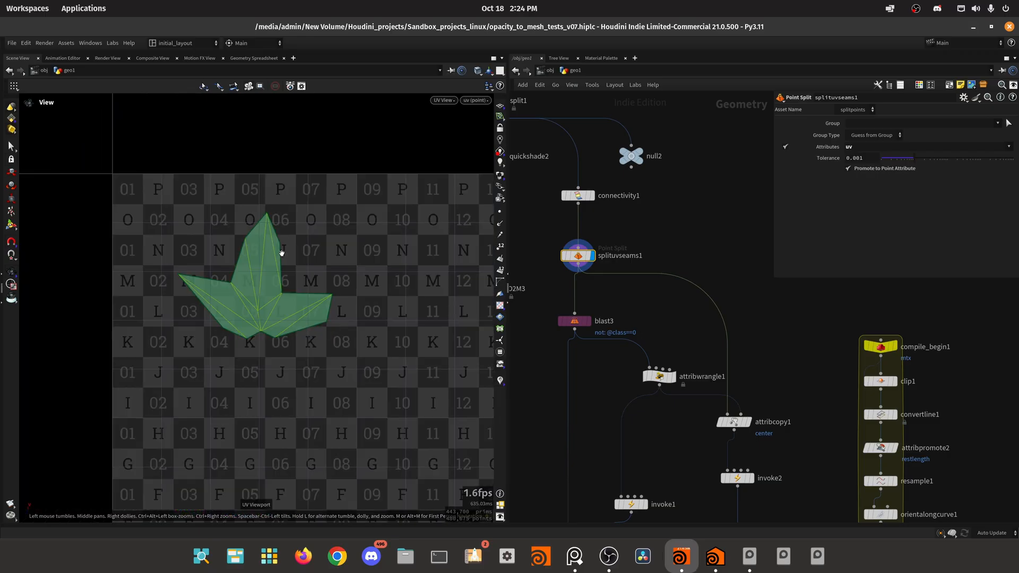
mouse_move(251, 347)
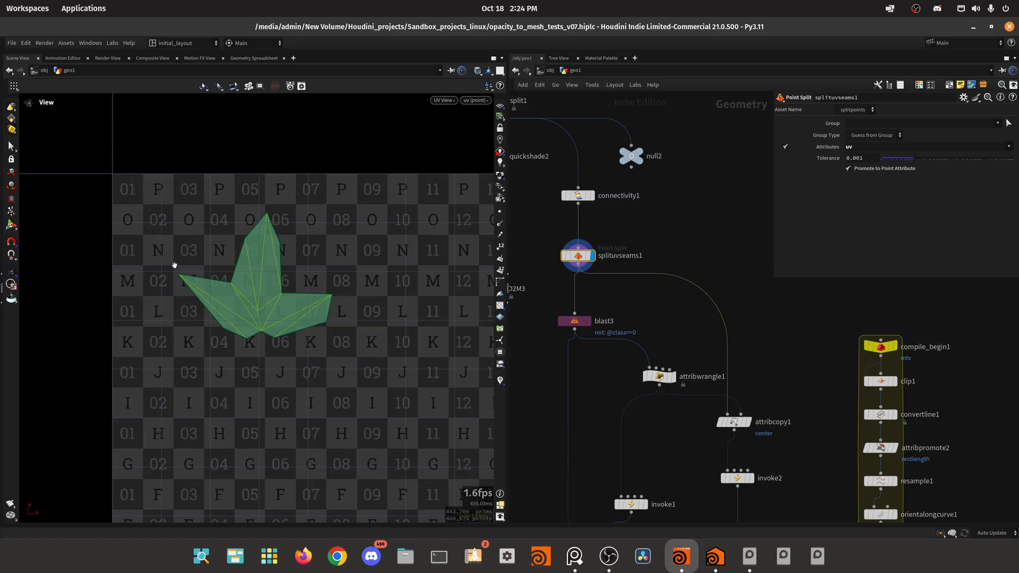
mouse_move(205, 249)
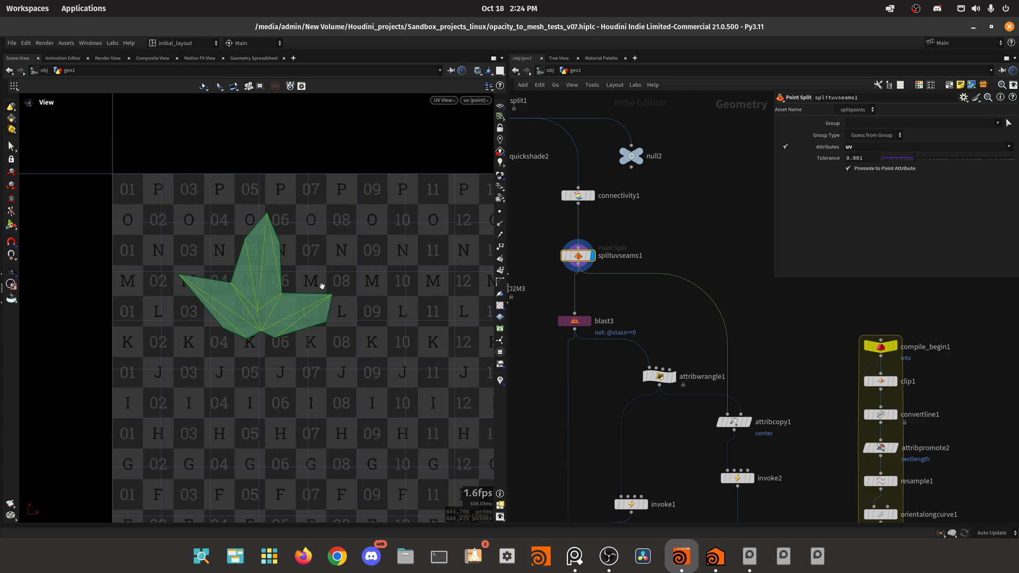
mouse_move(258, 339)
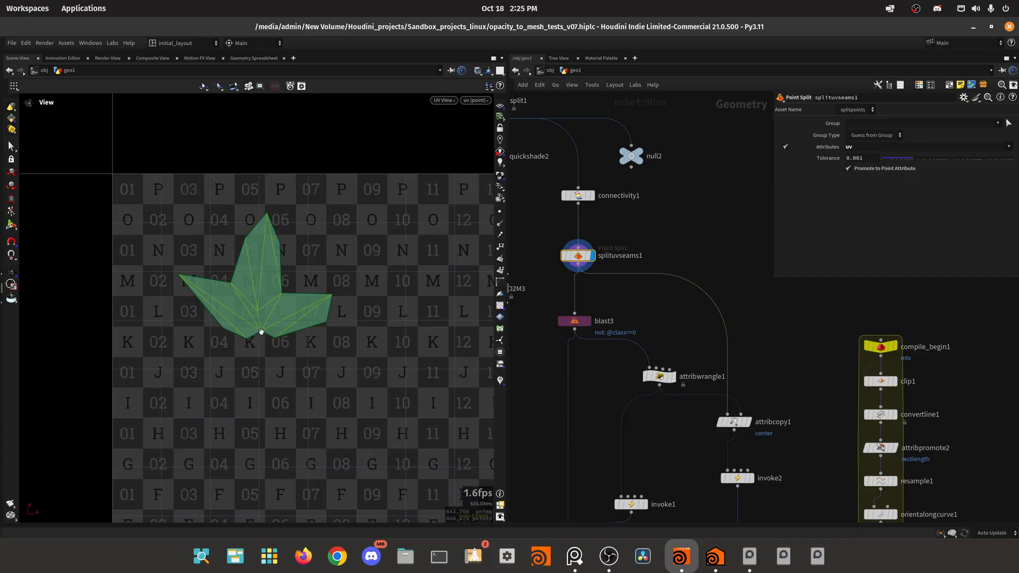
mouse_move(286, 294)
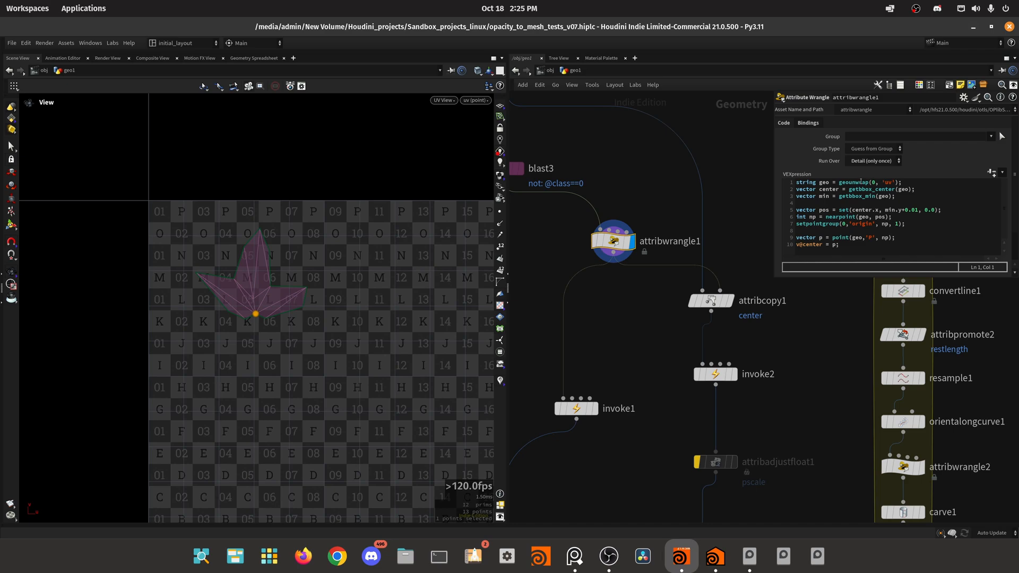
mouse_move(254, 286)
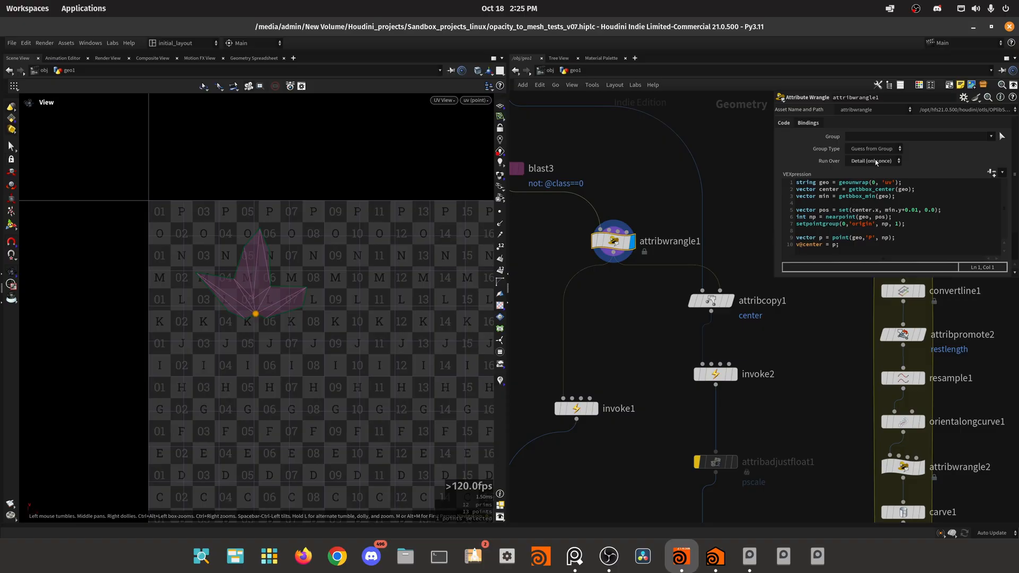
mouse_move(227, 295)
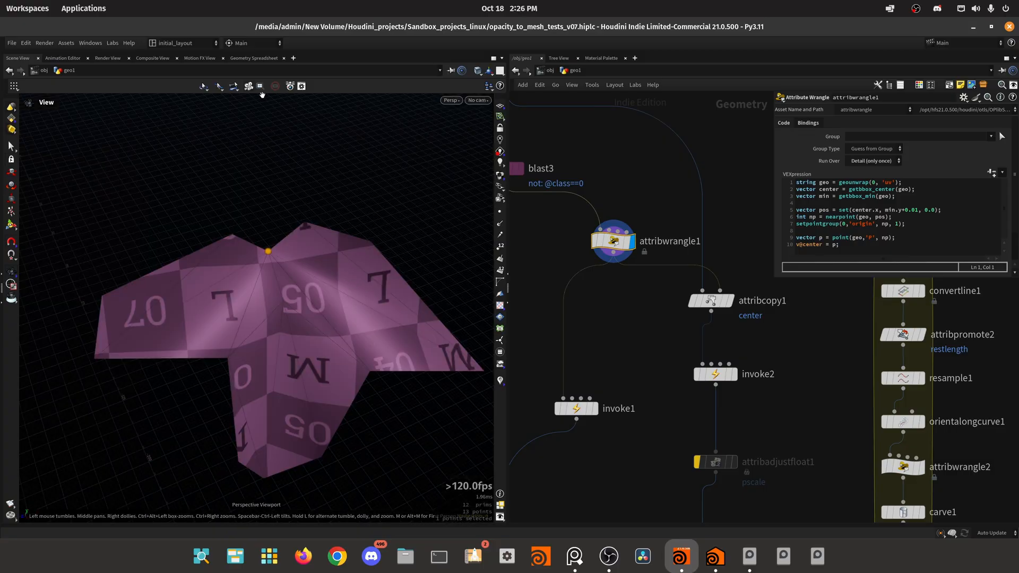
- Read the leaf wrangle's center detail attributes in the Geometry Spreadsheet
click(253, 58)
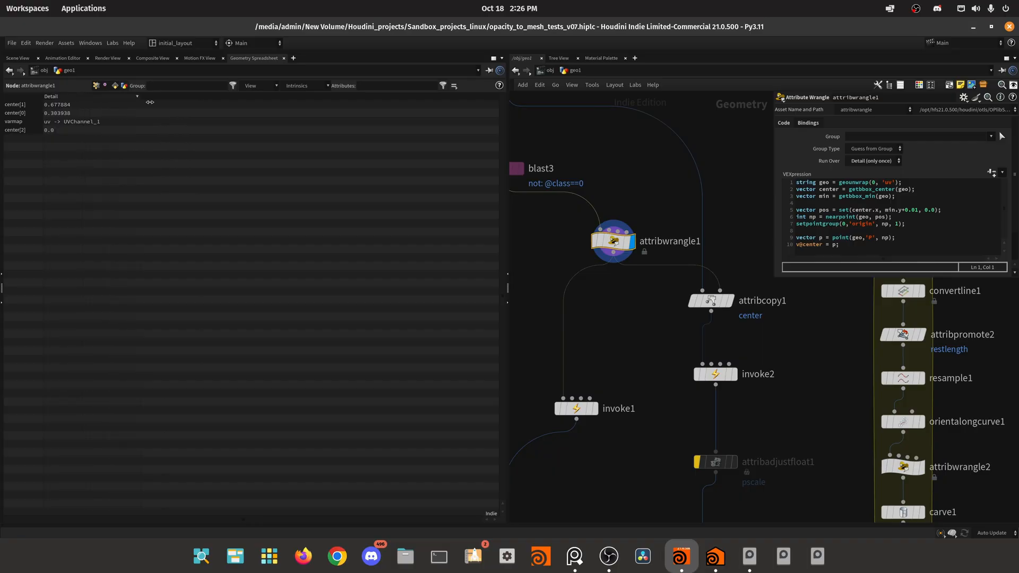
mouse_move(64, 105)
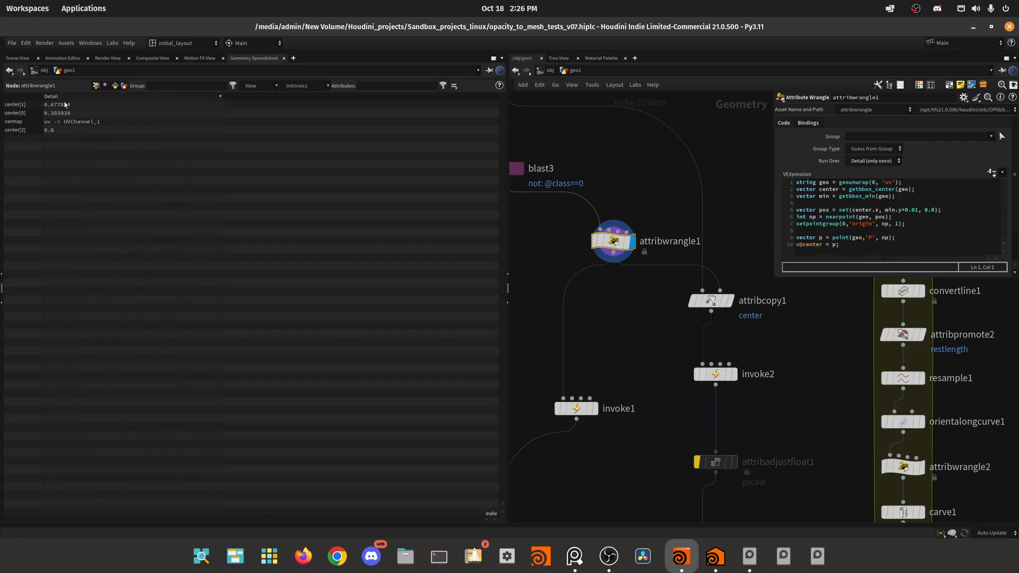
mouse_move(608, 263)
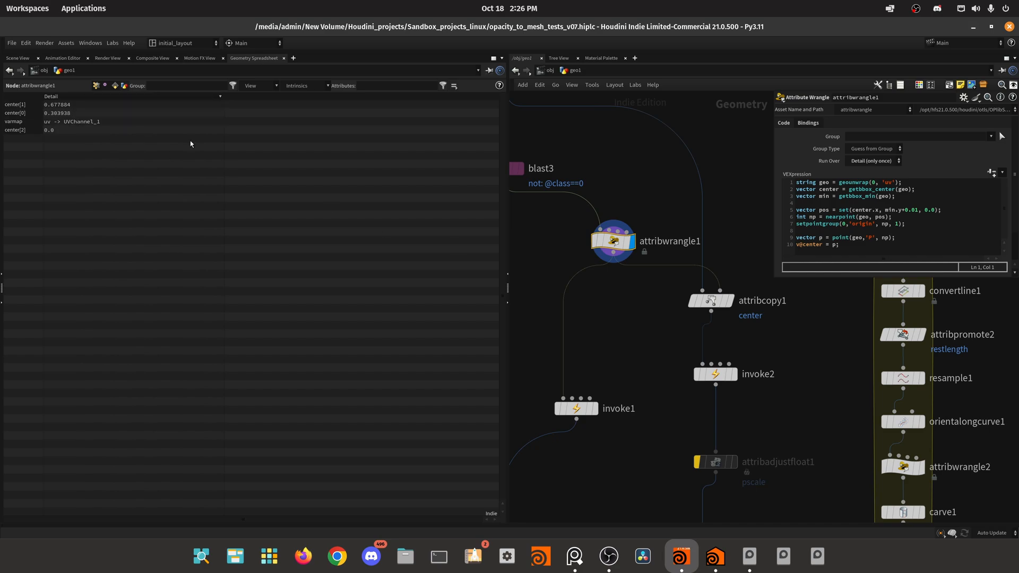
mouse_move(144, 94)
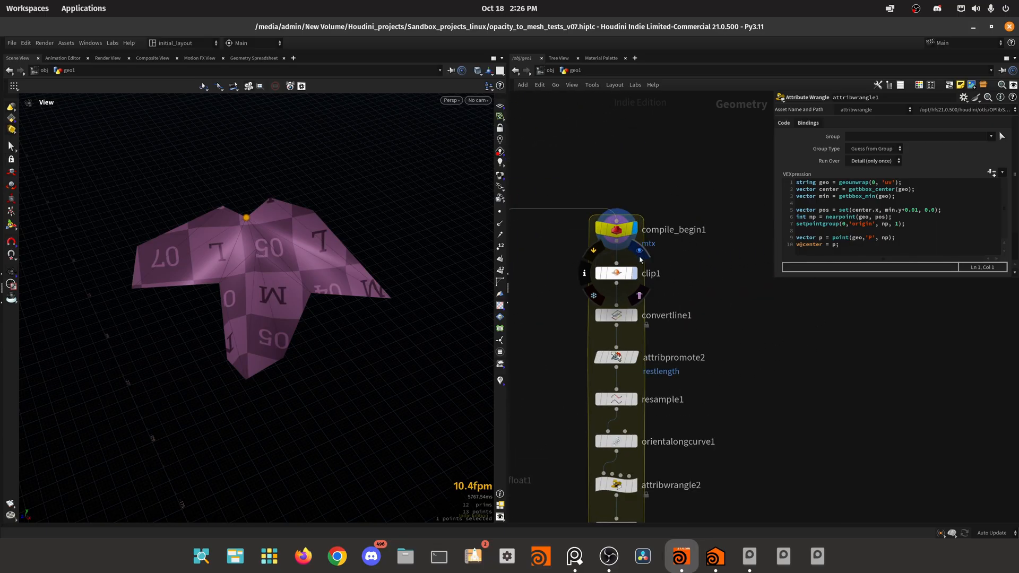
- View the leaf clipped at its UV center (clip1), then as polylines (convertline1)
click(614, 273)
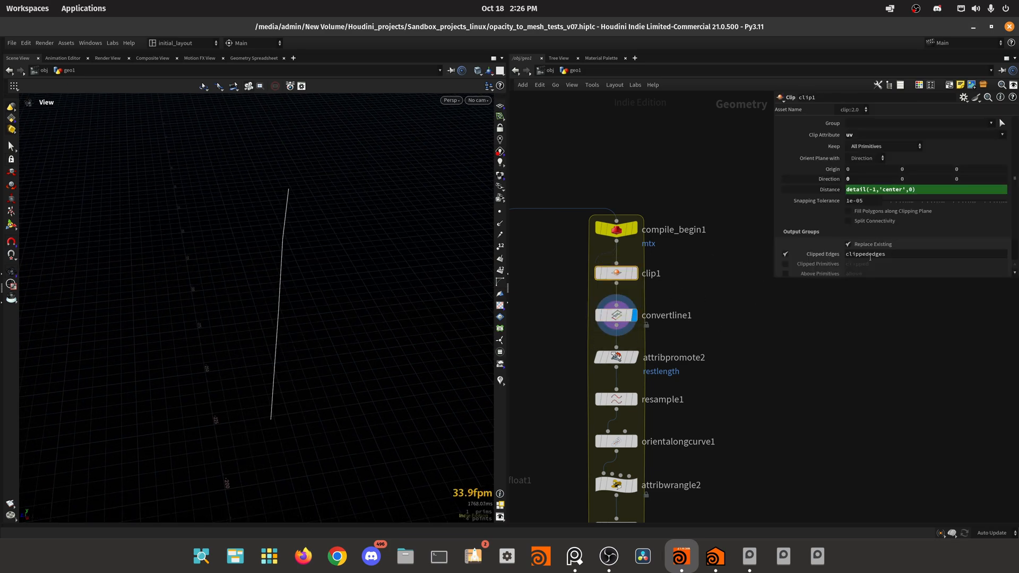
click(615, 316)
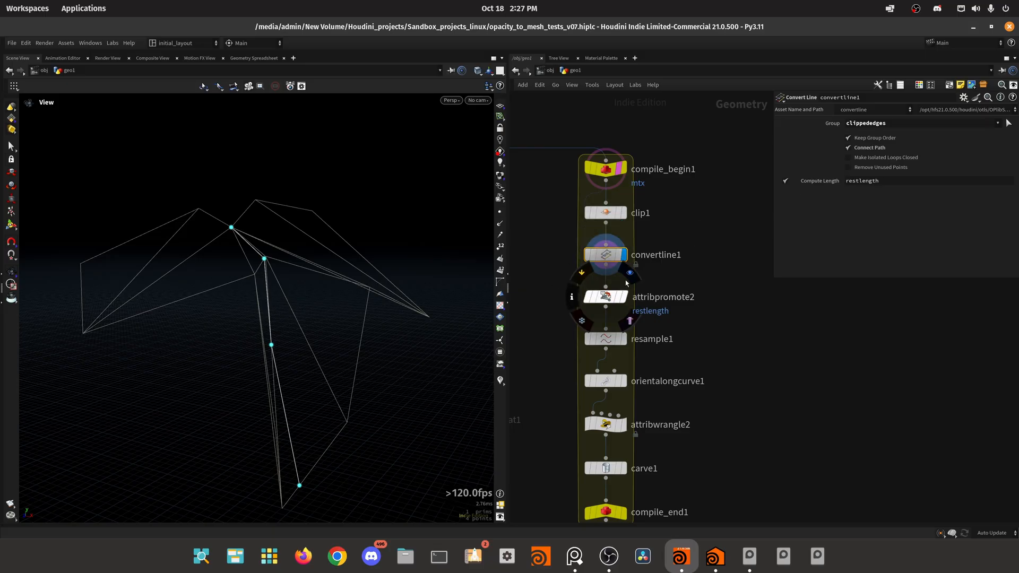
- Inspect attribpromote2 and resample1, orbiting around the resampled leaf lines
click(605, 297)
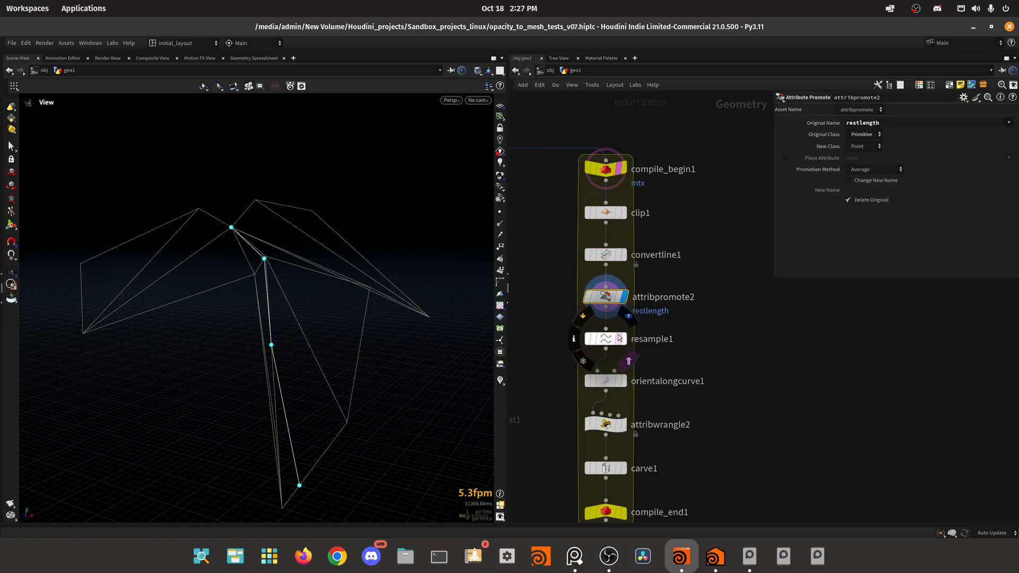
click(604, 338)
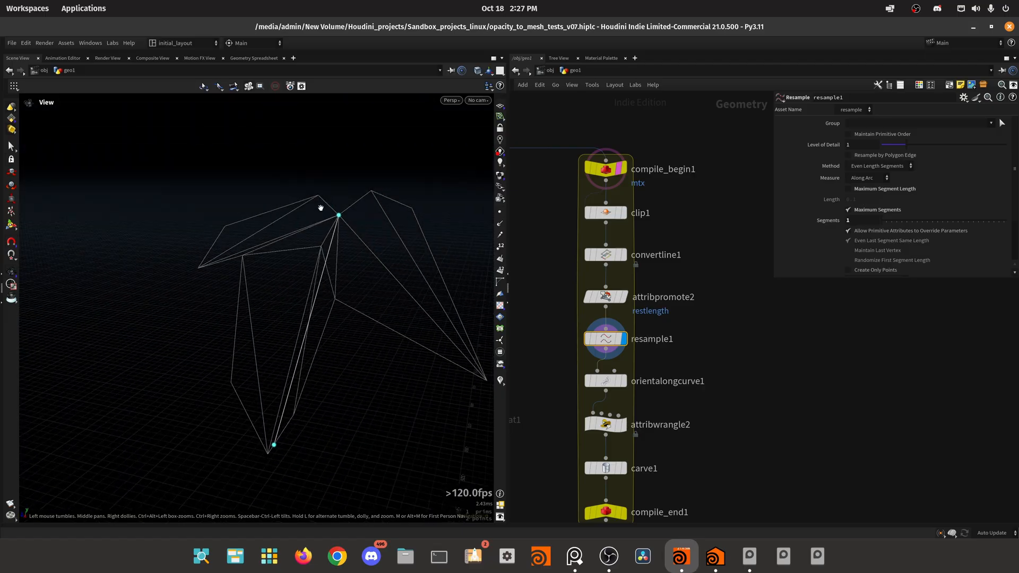
drag(321, 208, 275, 206)
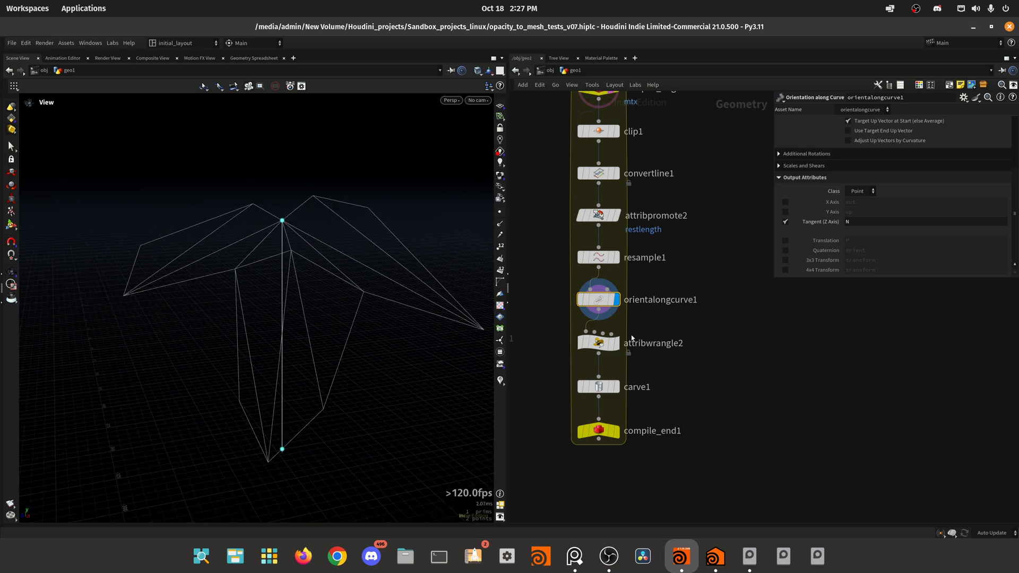
- Inspect orientalongcurve1 and the matrix-building wrangle's mtx attributes
click(597, 342)
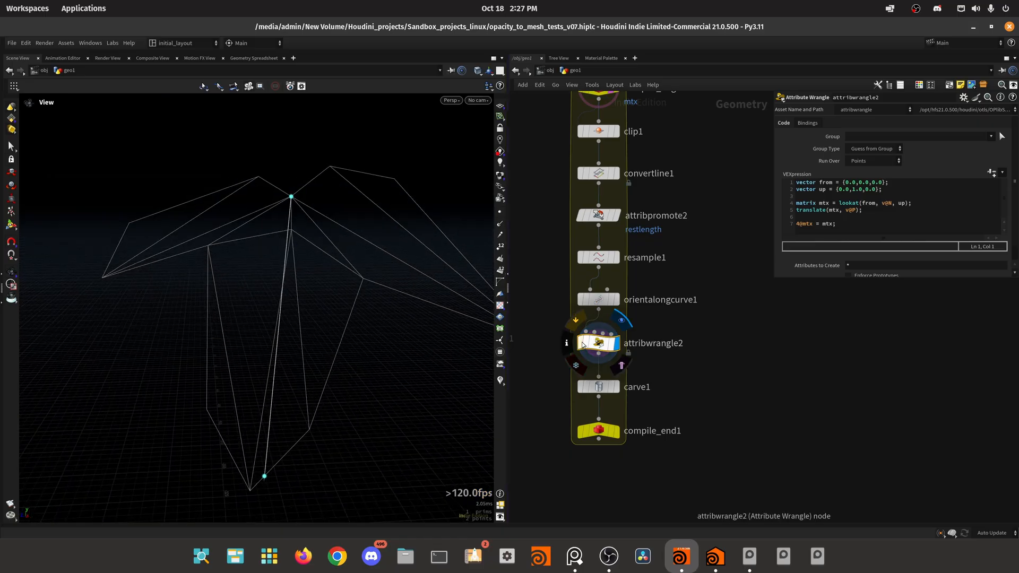
click(567, 343)
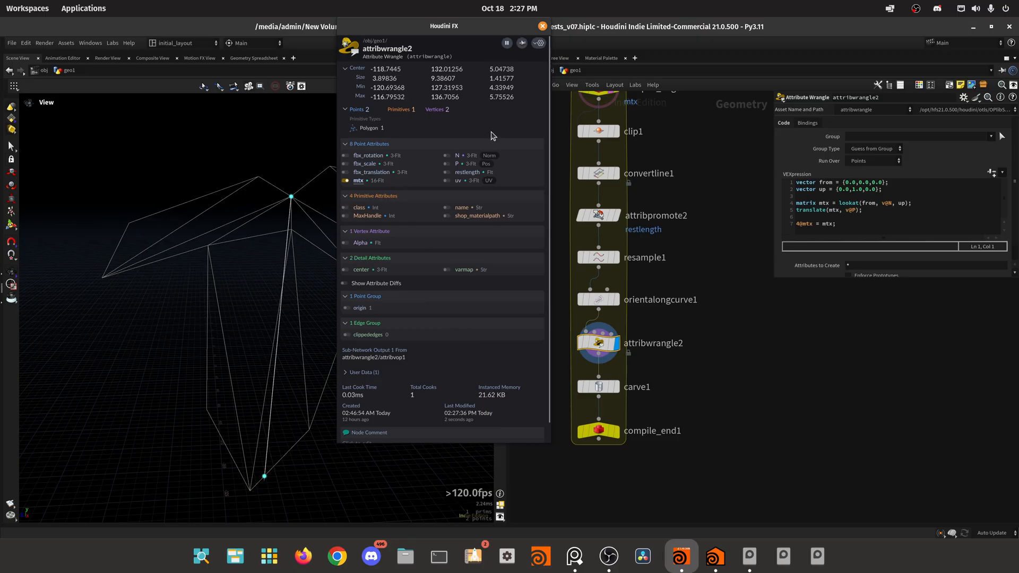
click(542, 26)
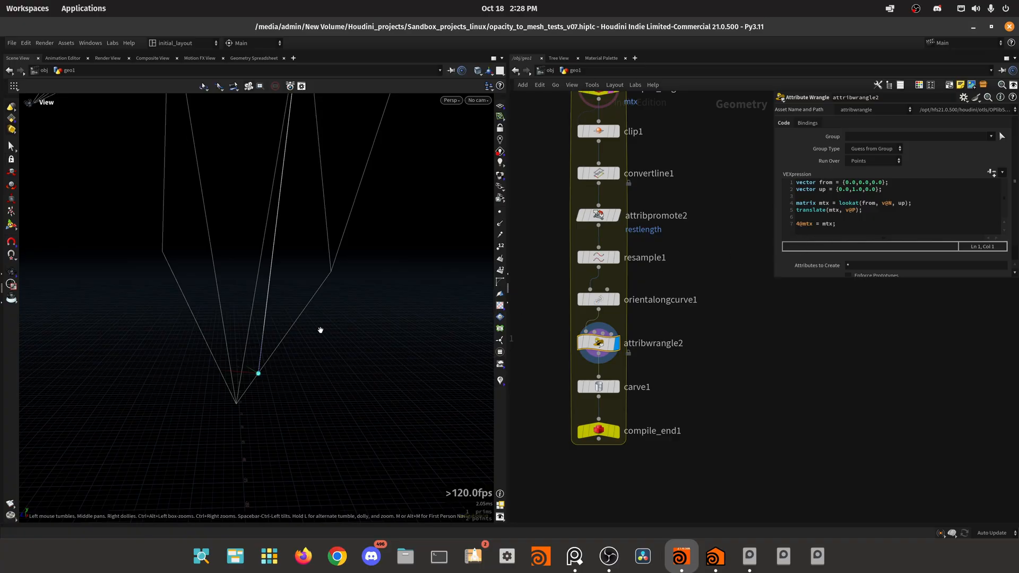
- Orbit the carved leaf-outline curves to view them from several sides
drag(320, 329, 334, 242)
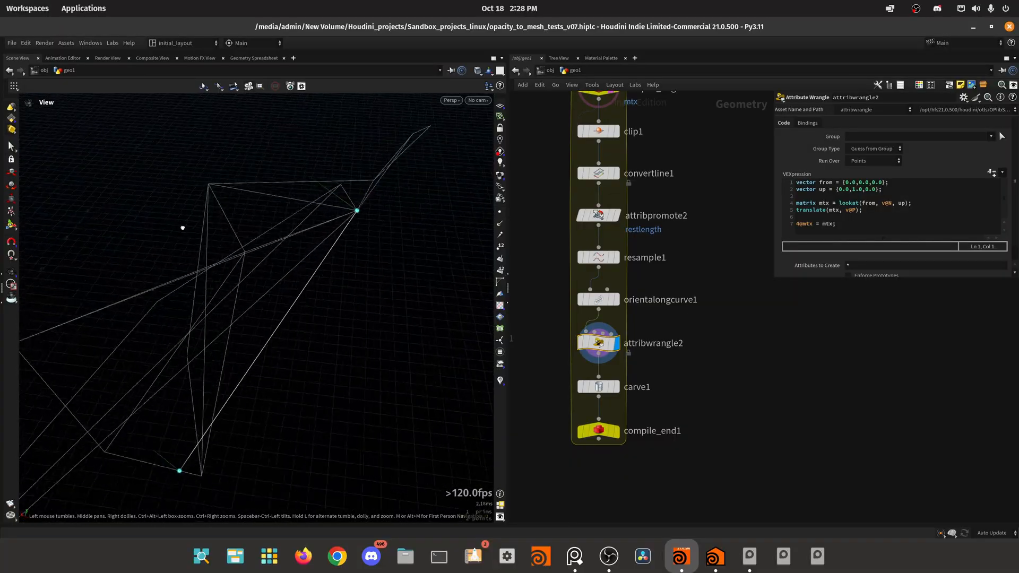
drag(183, 228, 369, 289)
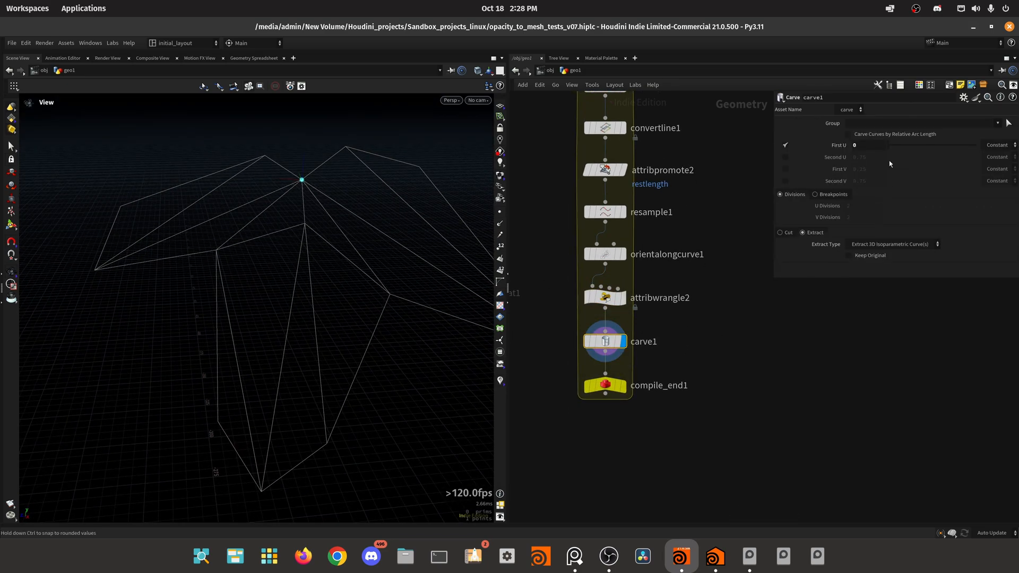
drag(301, 179, 328, 172)
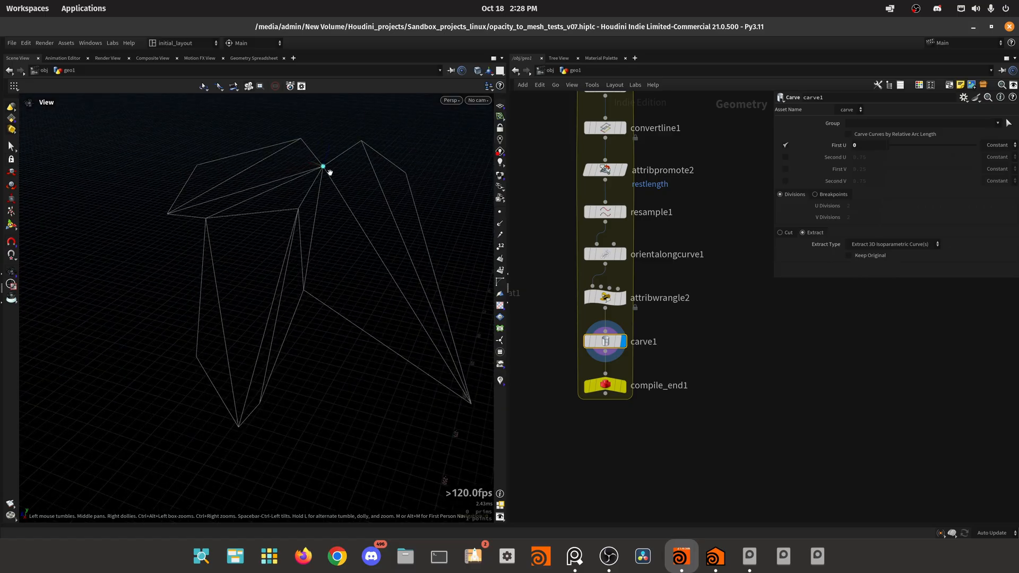
drag(323, 171, 307, 201)
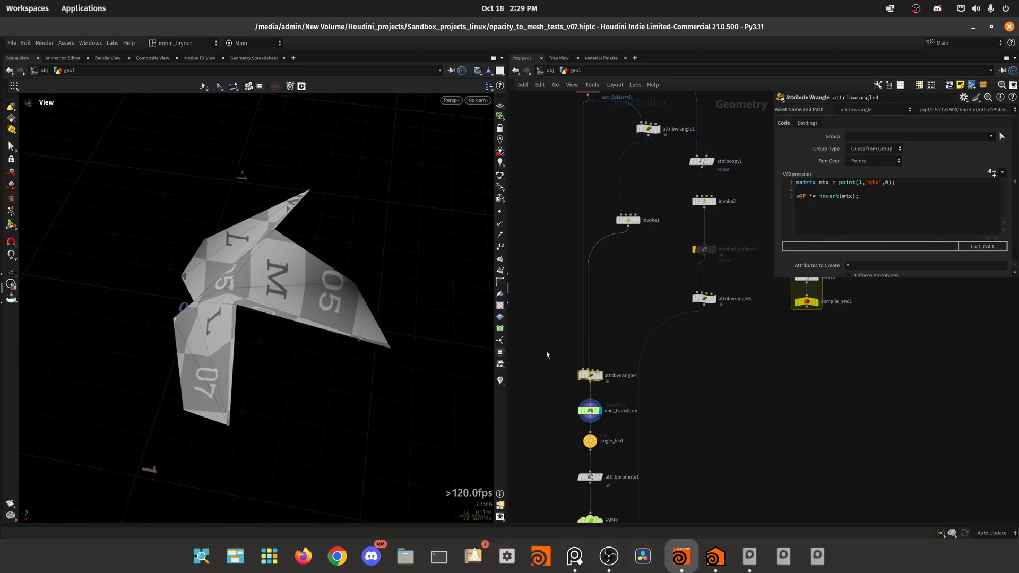
- Display unit_transform's leaf uniformly scaled by its bounding-box depth
click(588, 410)
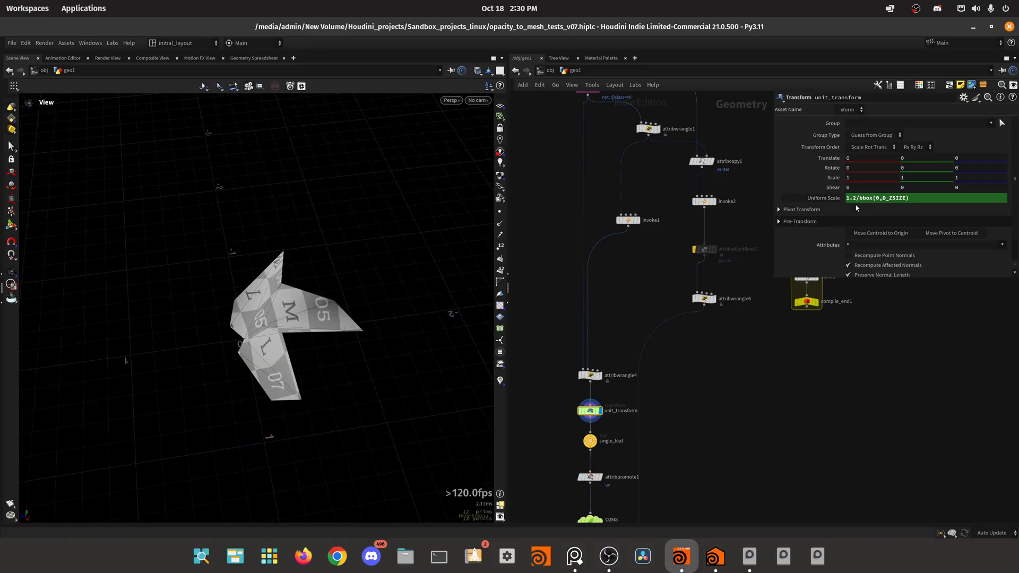
mouse_move(585, 270)
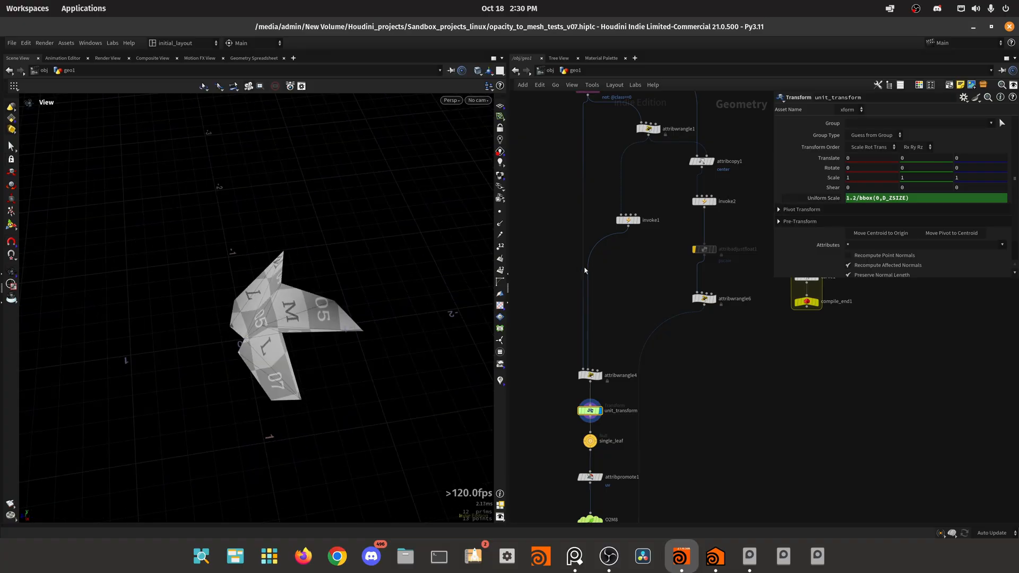
scroll(down, 3)
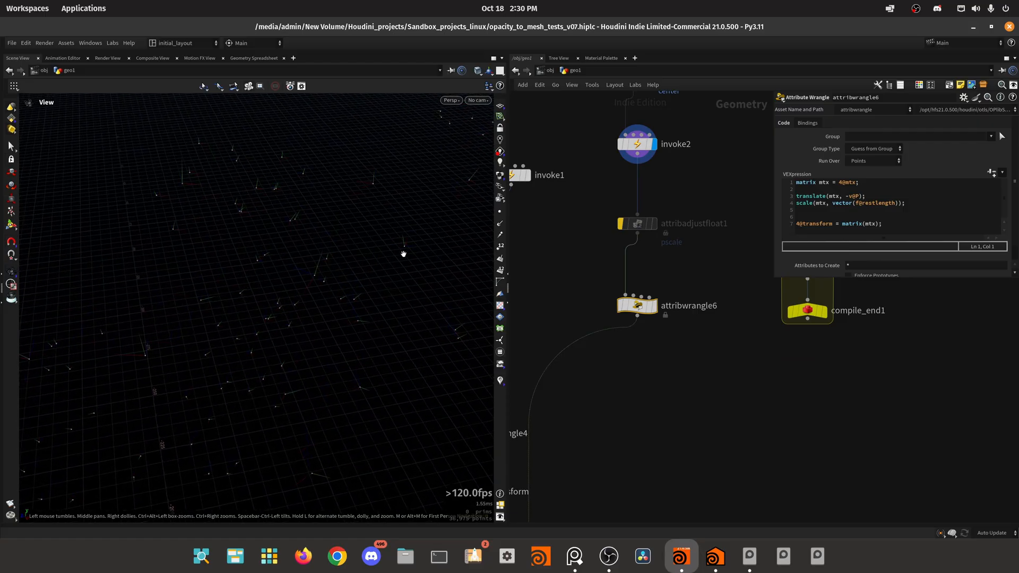
mouse_move(430, 183)
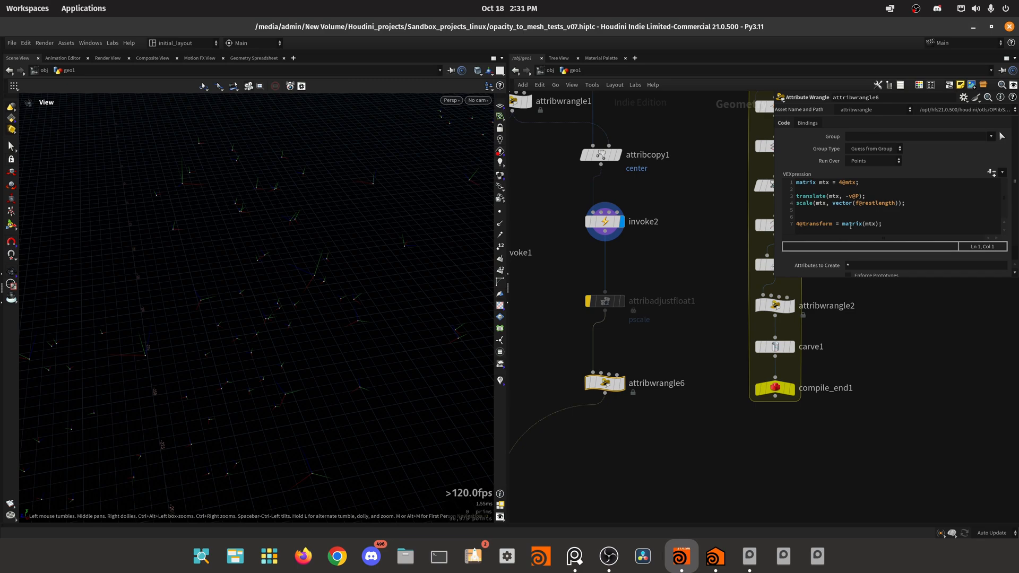
mouse_move(673, 349)
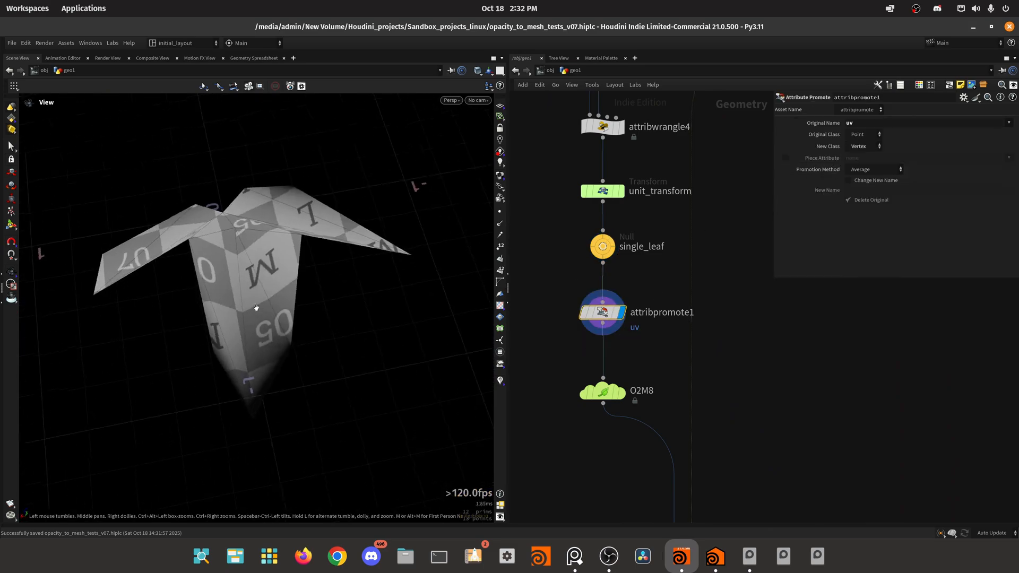
- Display O2M8's single leaf as a textured cut-out mesh with albedo and opacity maps
click(602, 391)
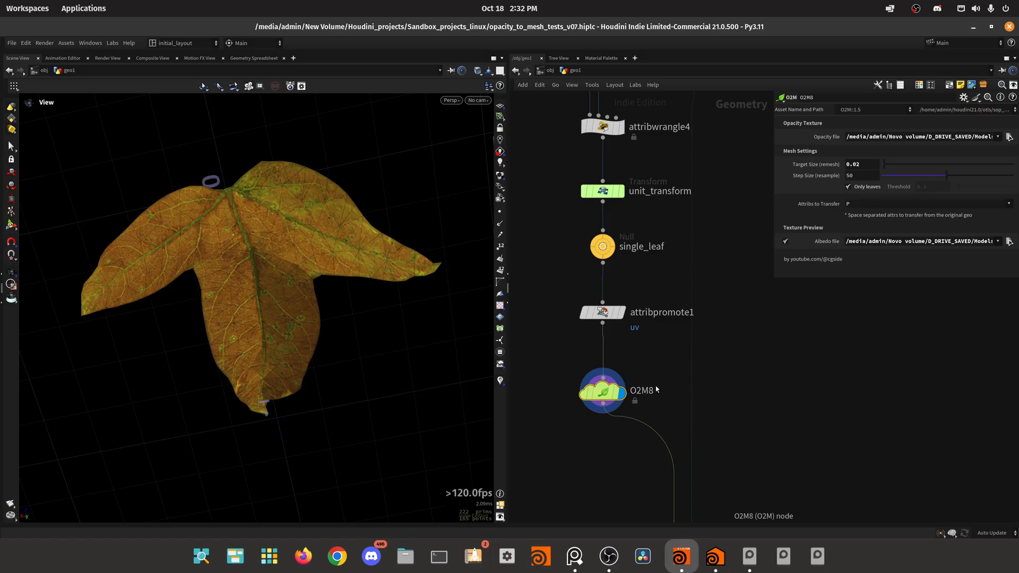
mouse_move(707, 250)
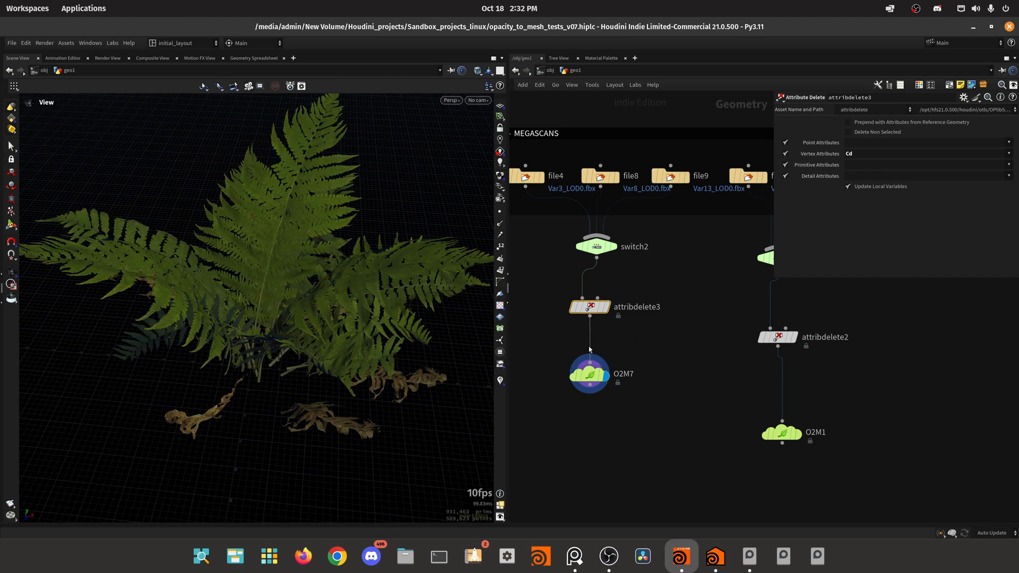
- Show O2M7's converted Megascans fern mesh and zoom in on its triangles
click(588, 373)
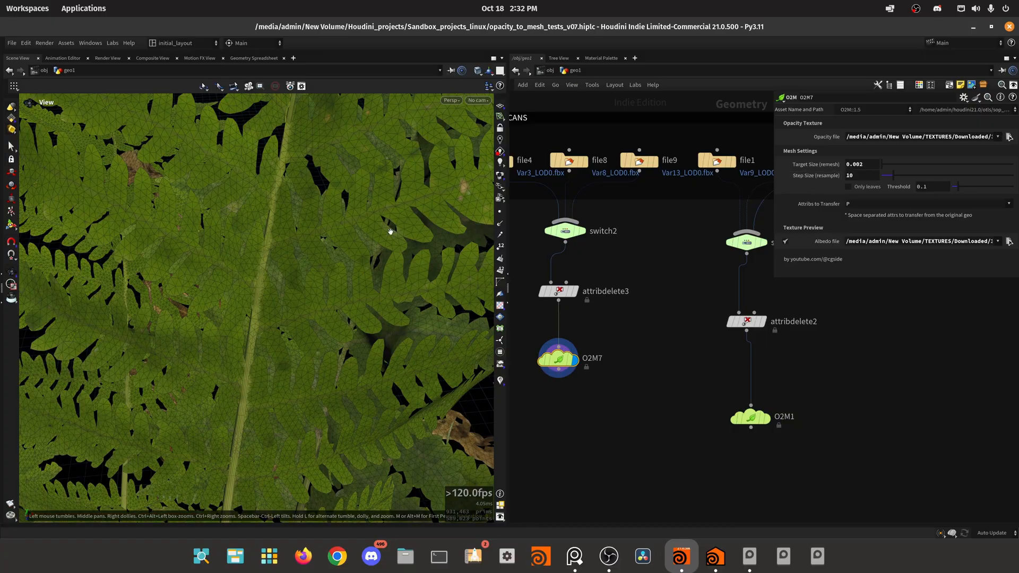
double_click(557, 359)
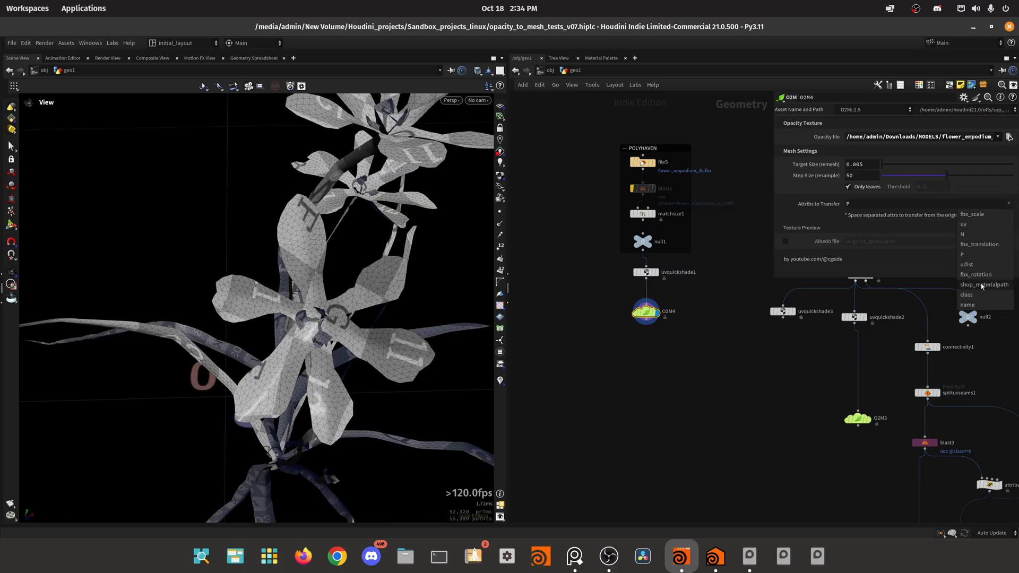
- Open O2M4's Attribs to Transfer dropdown to pick a flower attribute
click(983, 285)
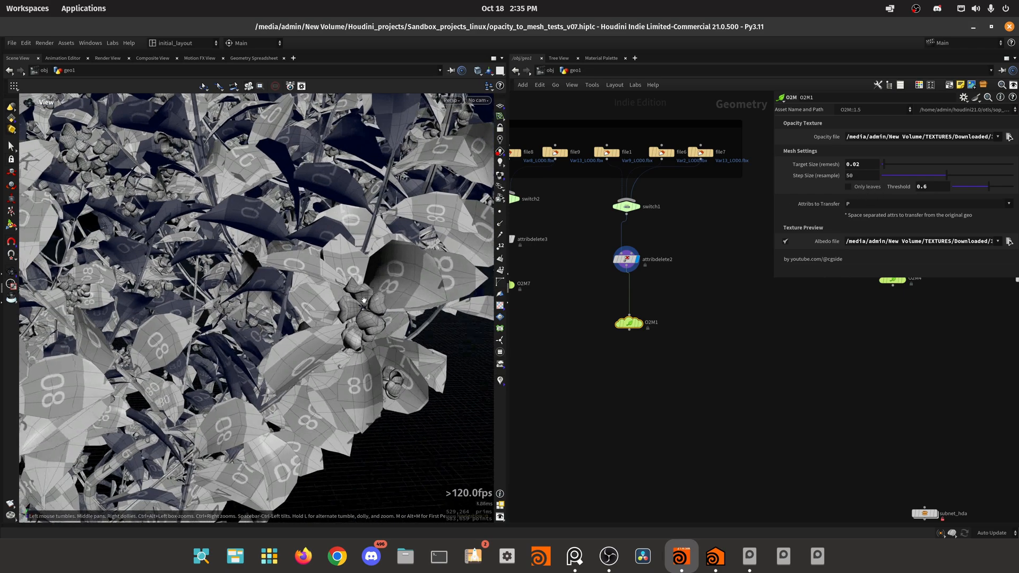
mouse_move(626, 258)
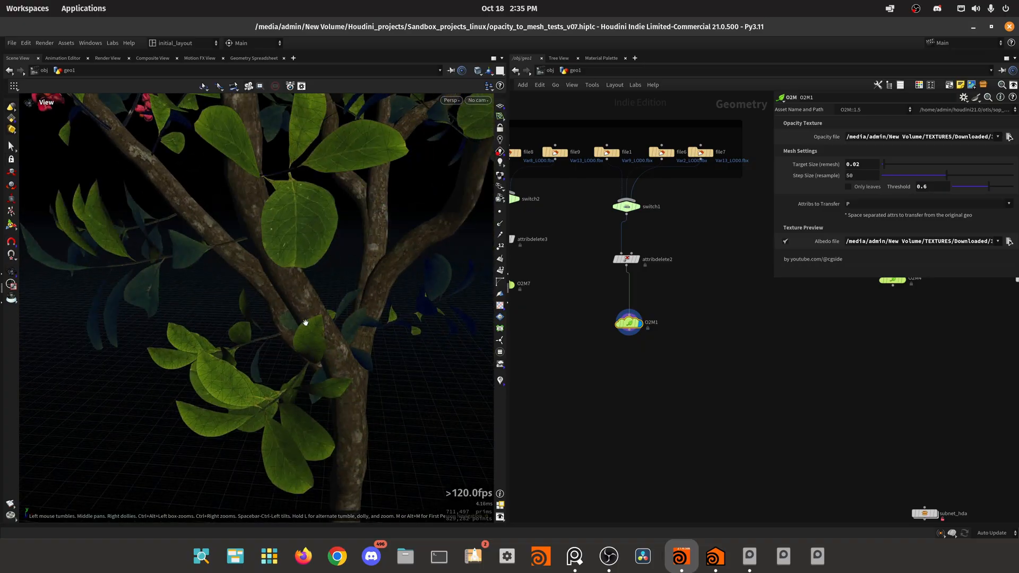
- Orbit in on the tree's branches, set Threshold to 0.1, then drag the Threshold slider
drag(306, 323, 348, 353)
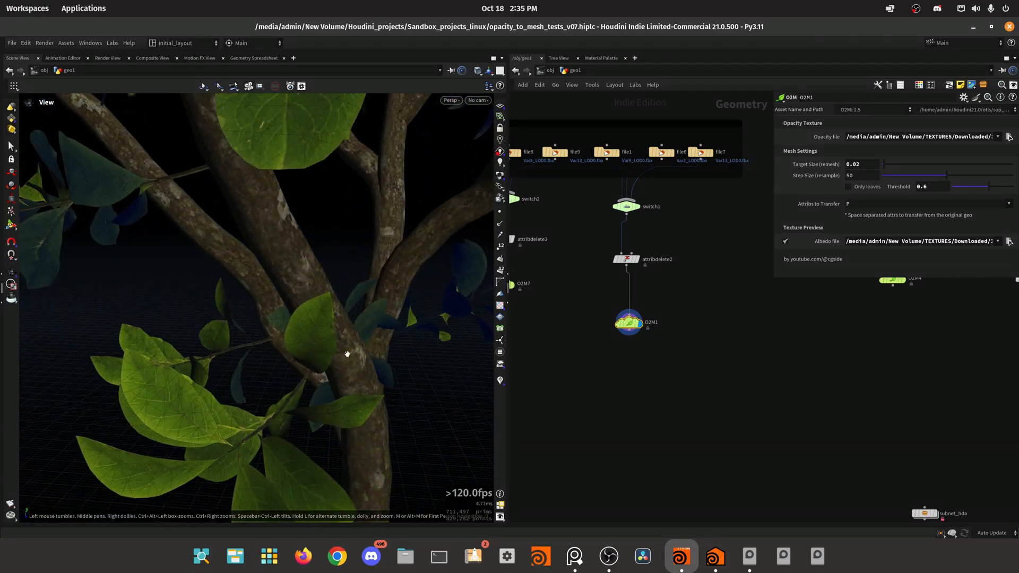
drag(347, 353, 362, 360)
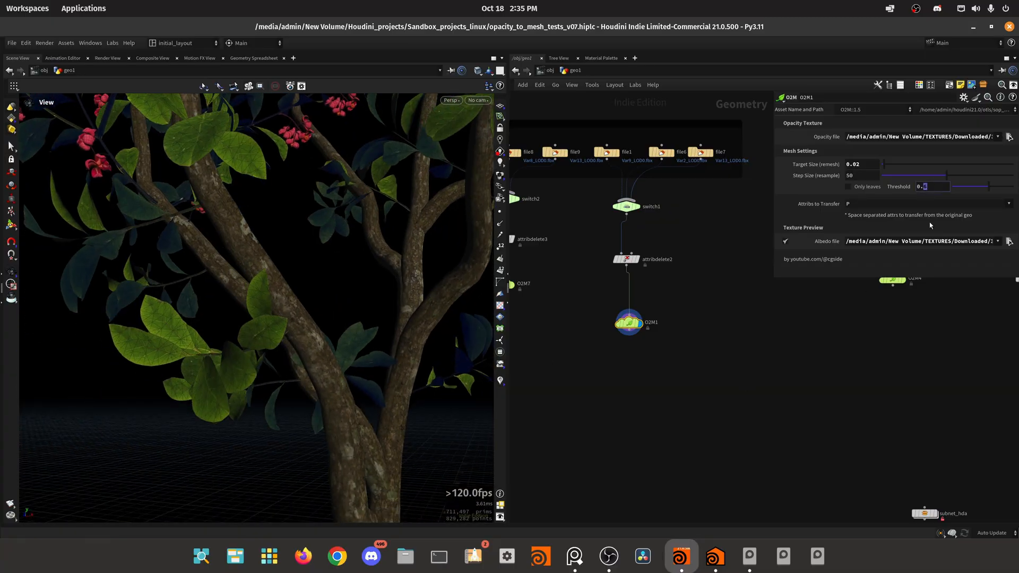
text(0.1)
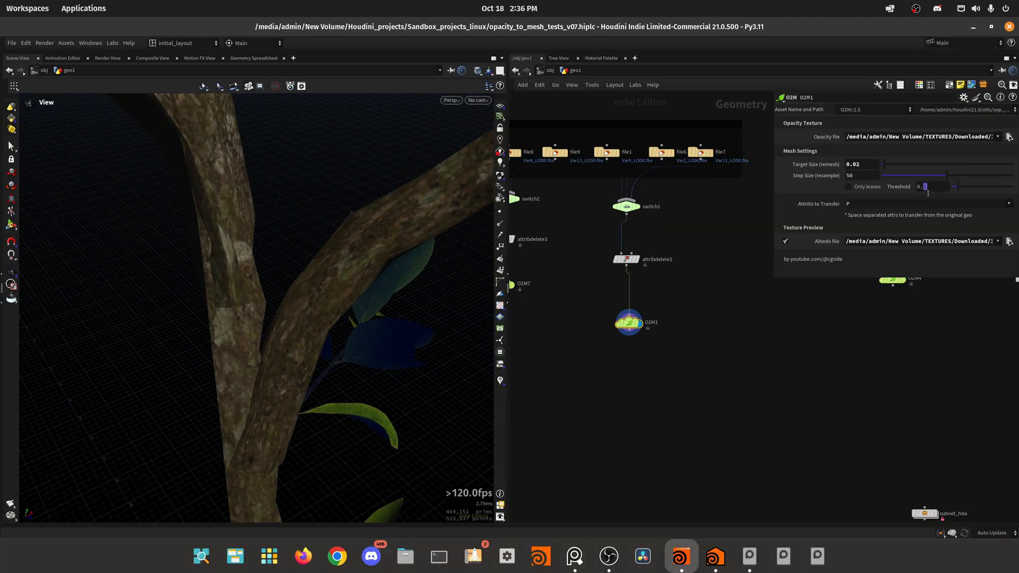
drag(928, 186, 975, 186)
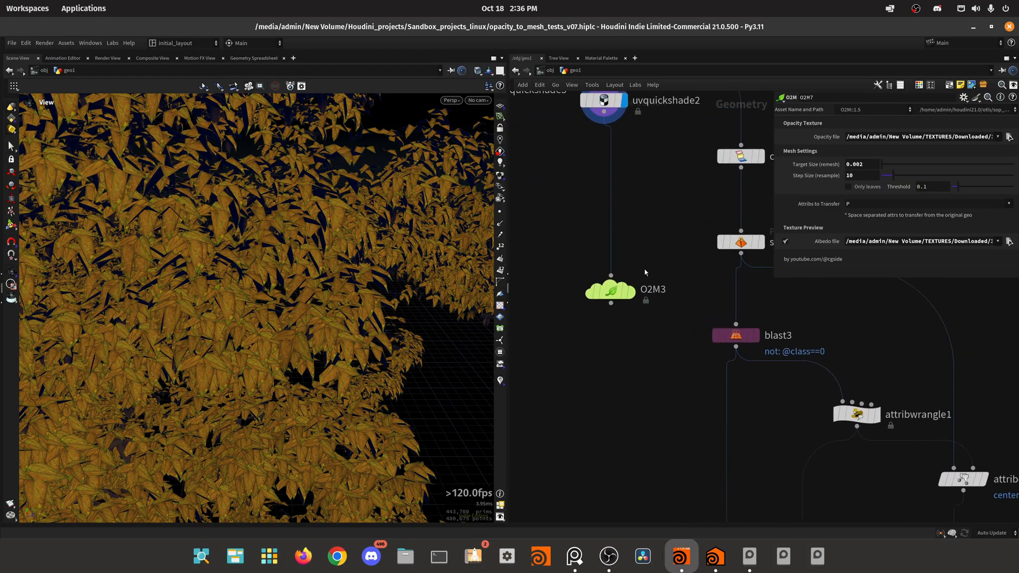
- Display the O2M3 leaf conversion and scroll to the MAXTREE EXTREME file10 source node
click(848, 187)
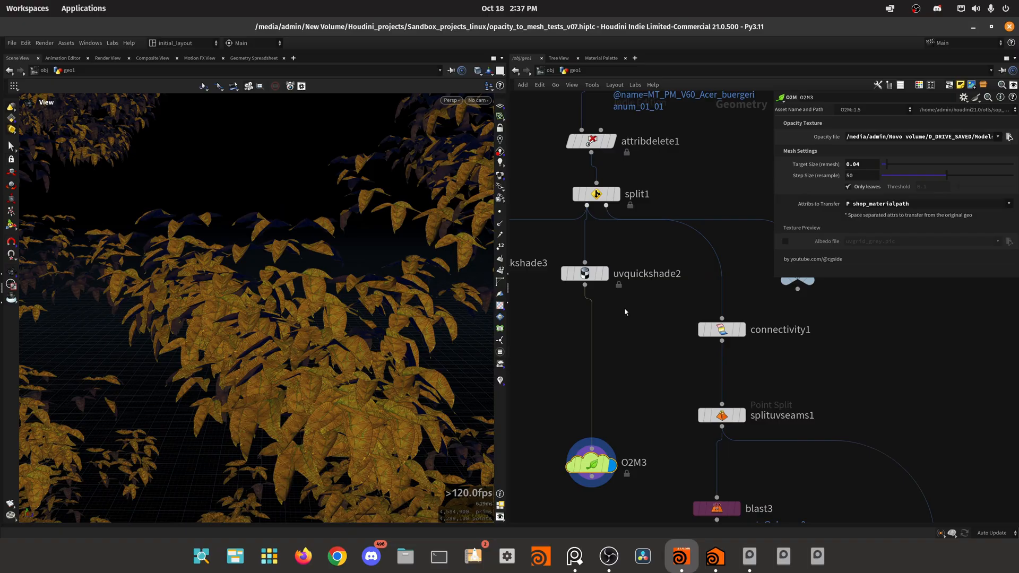
scroll(down, 3)
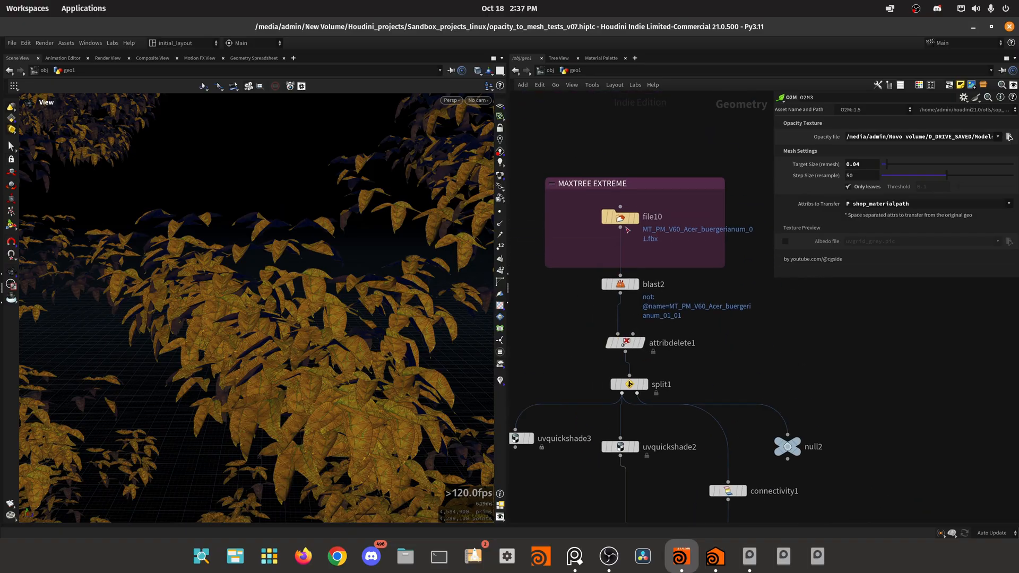
mouse_move(620, 173)
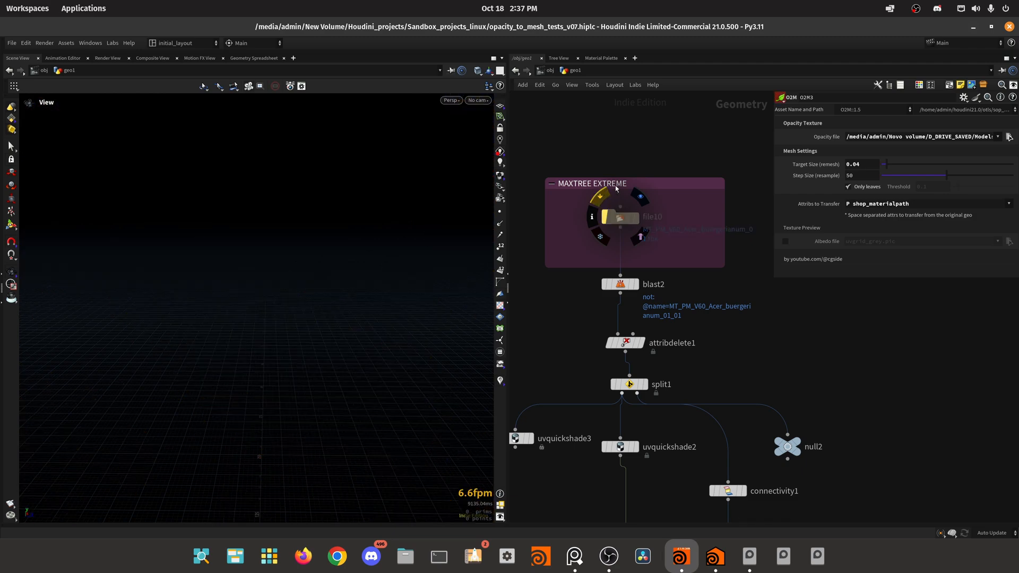
mouse_move(610, 231)
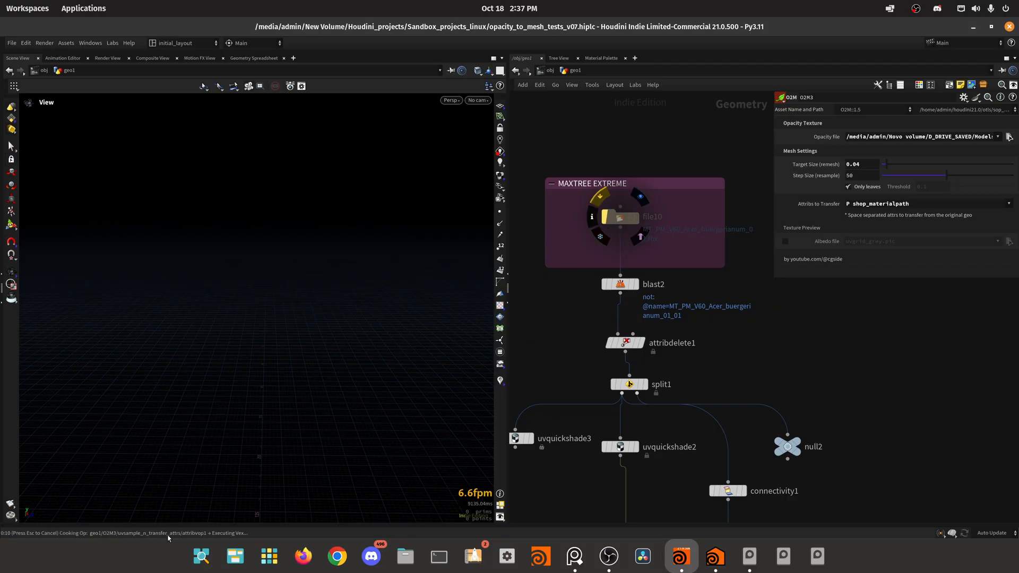
mouse_move(357, 271)
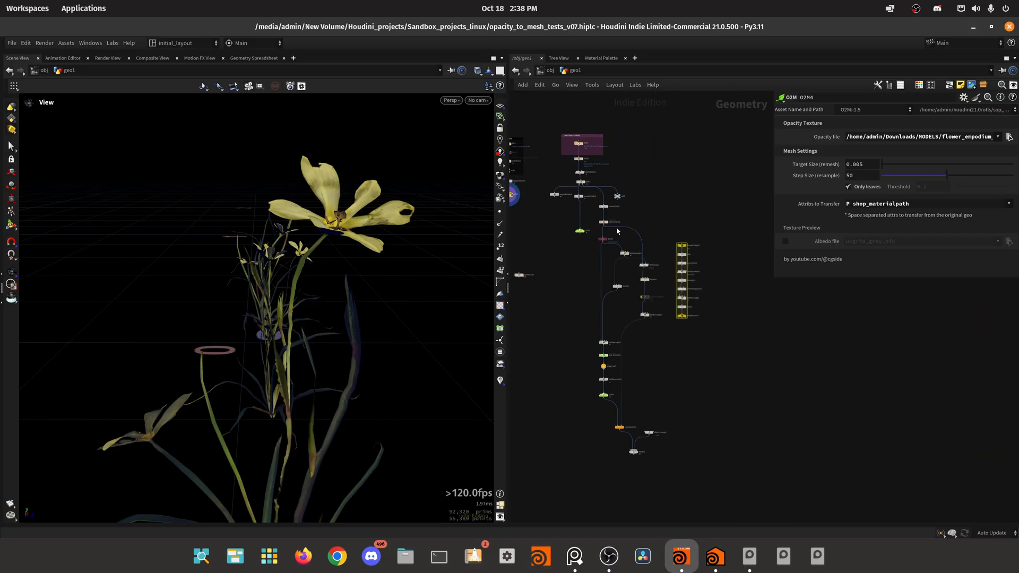
mouse_move(656, 331)
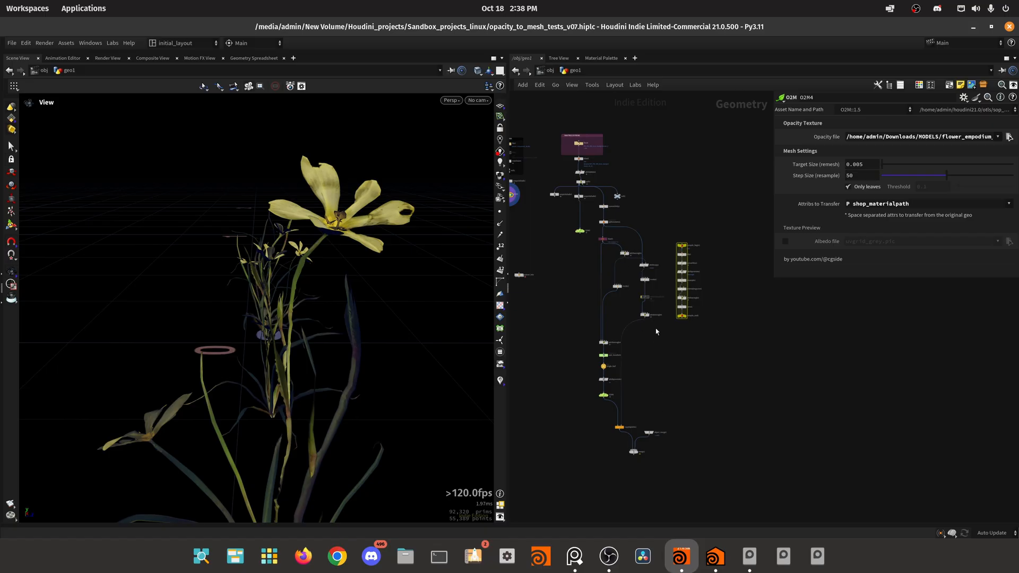